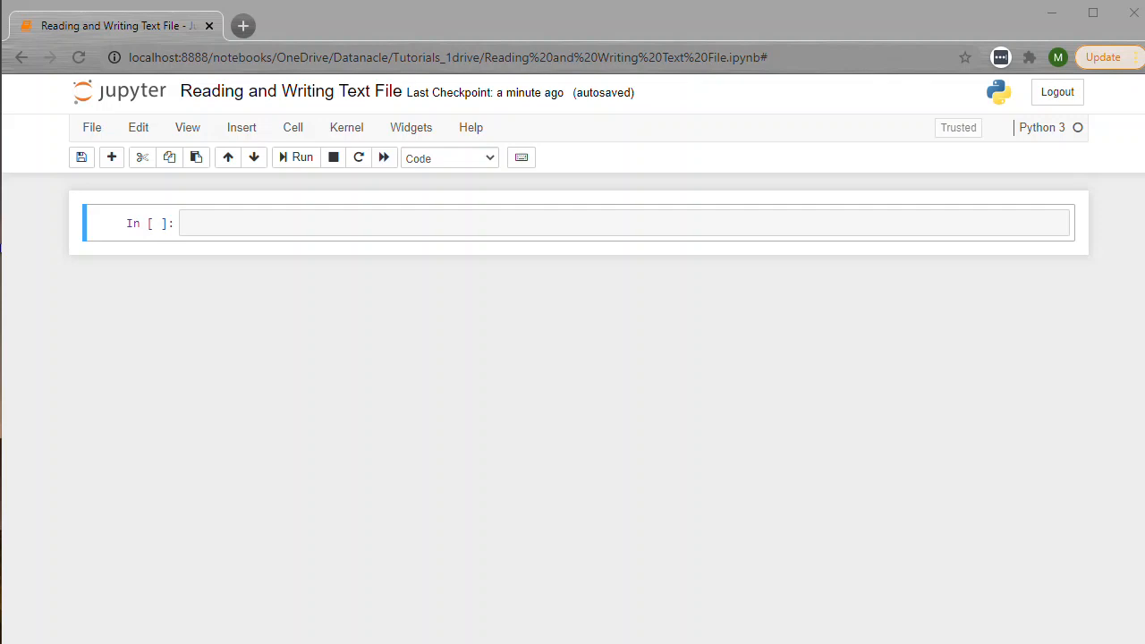
mouse_move(569, 229)
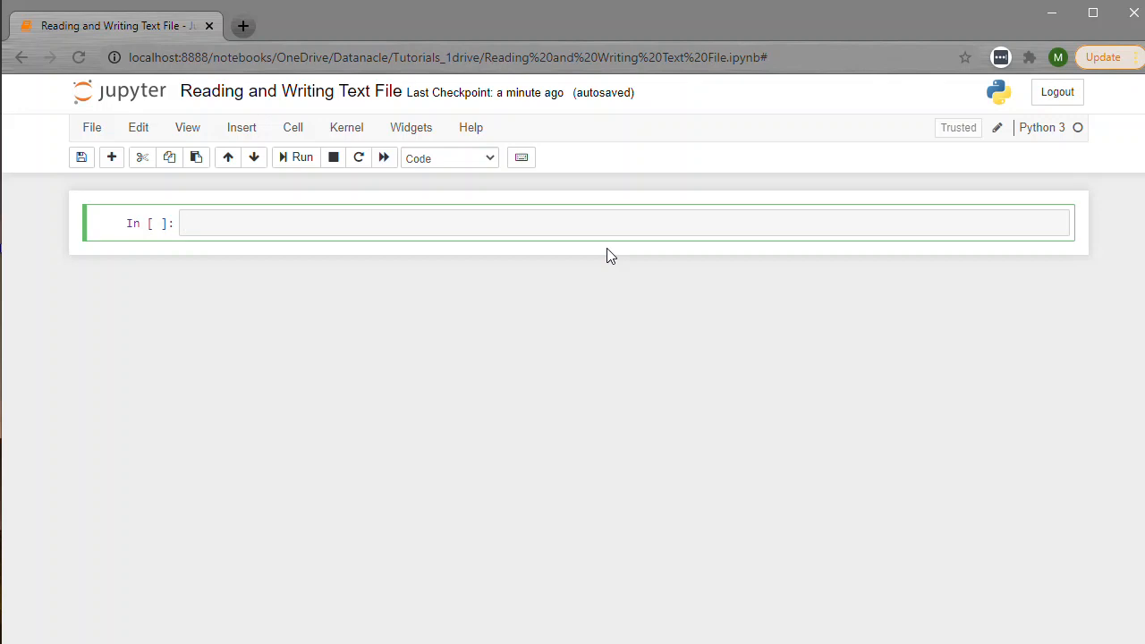
- Run 'import pandas as pd' and 'from pandas import DataFrame' in separate cells, then begin the next import
click(358, 222)
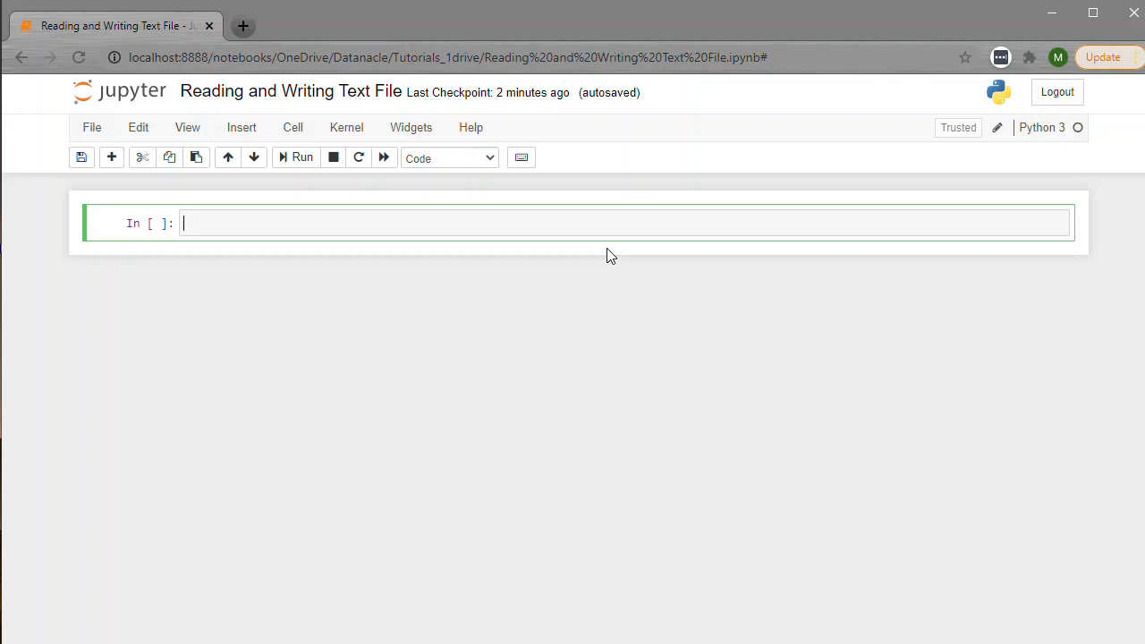
text(import)
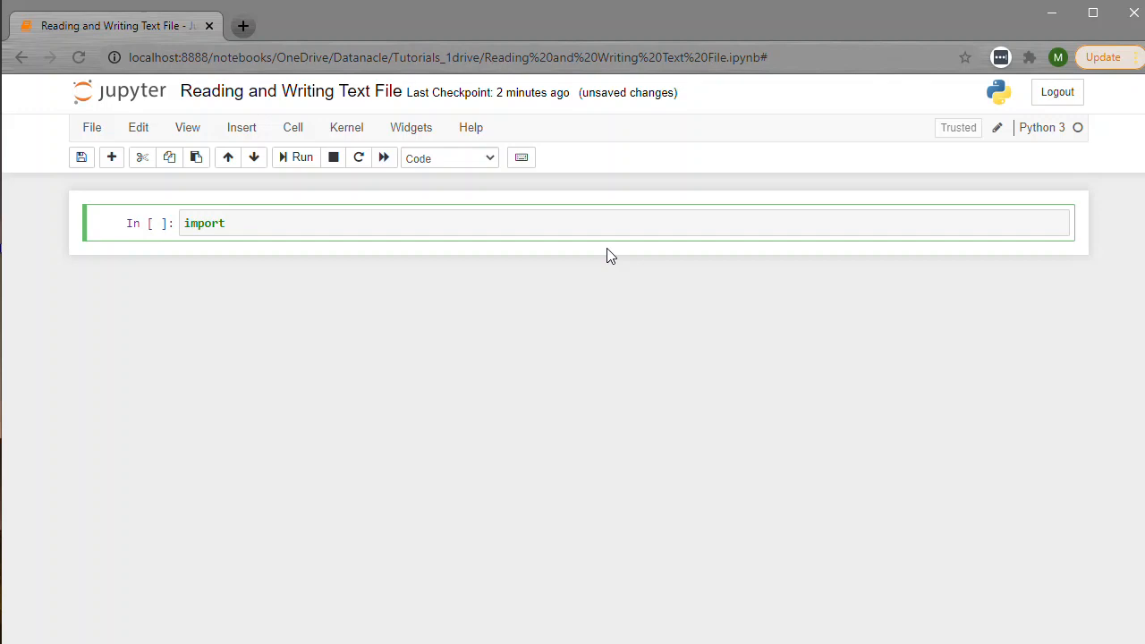
text(pandas as pd)
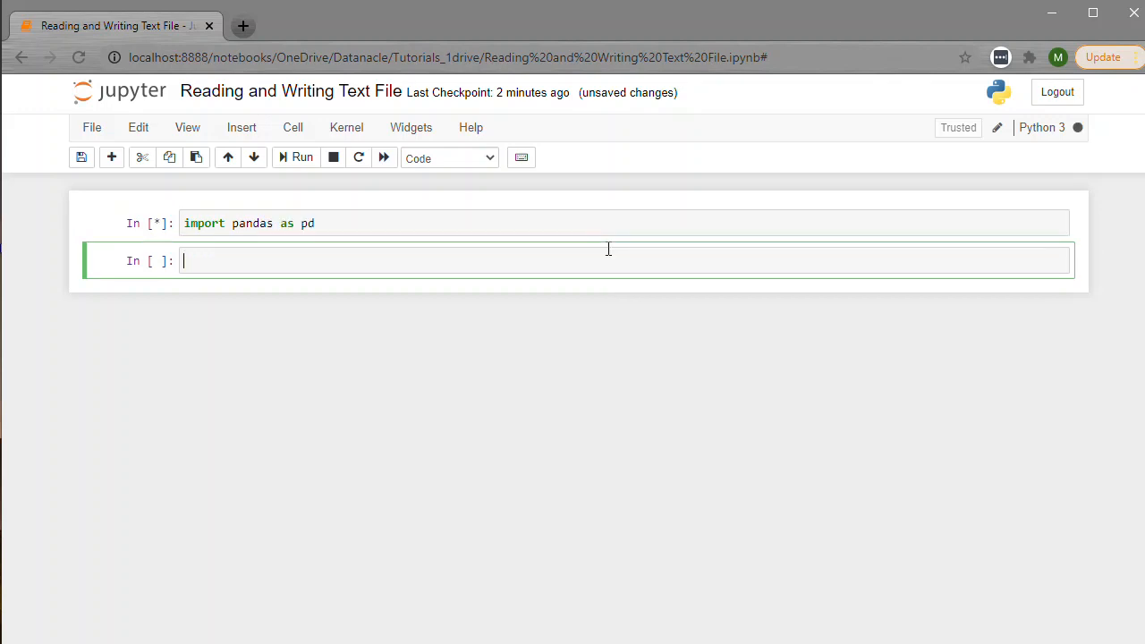
text(from)
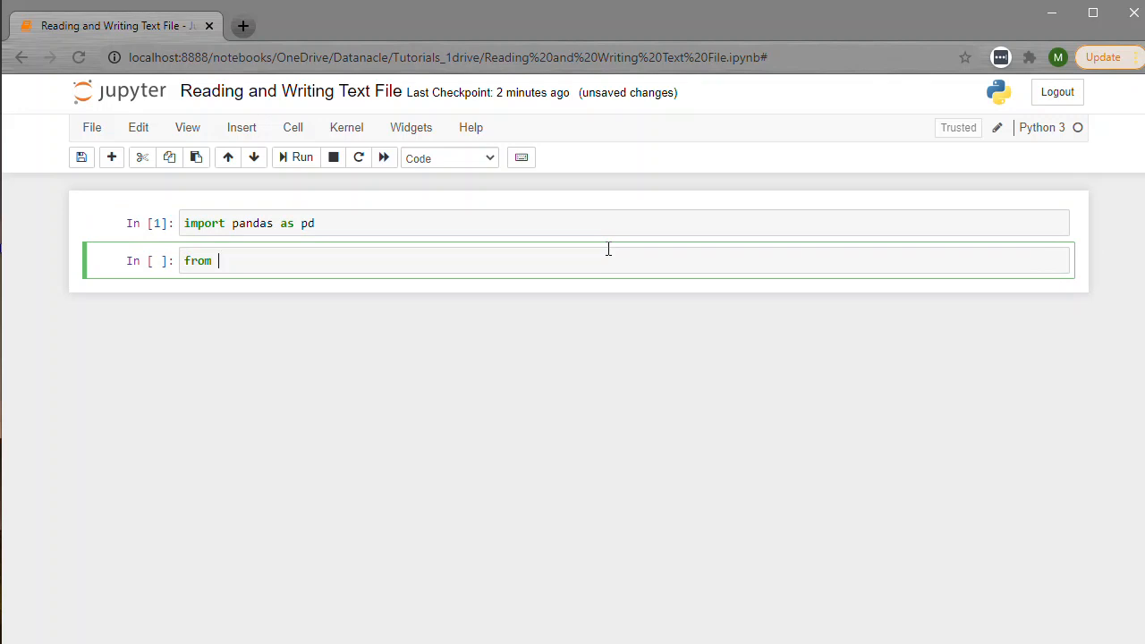
text(pandas import DataFrame)
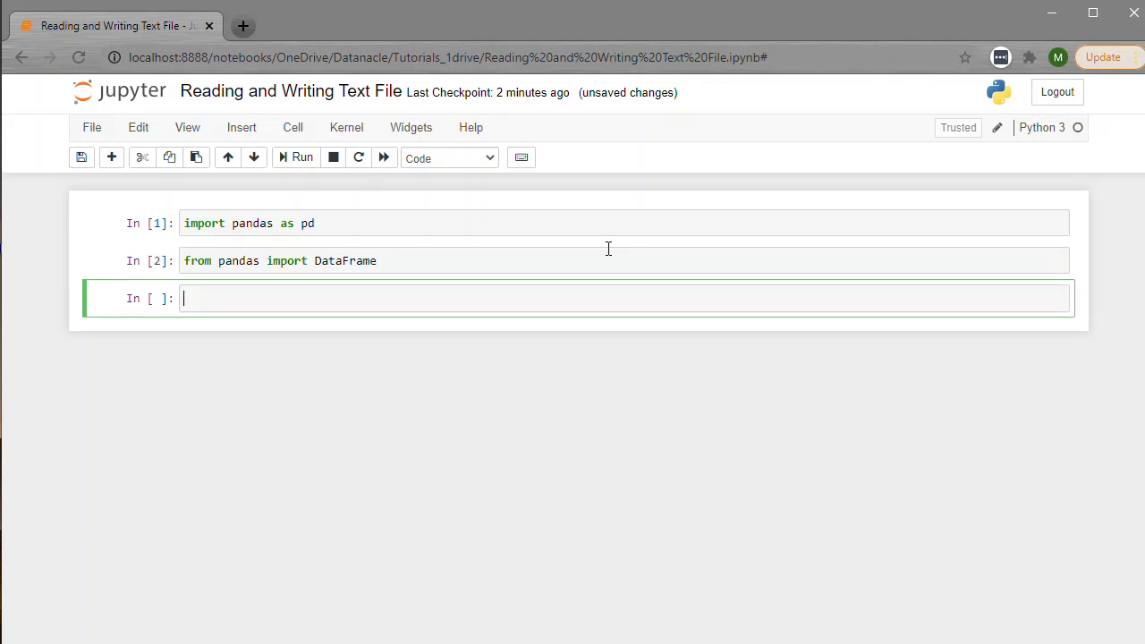
text(import)
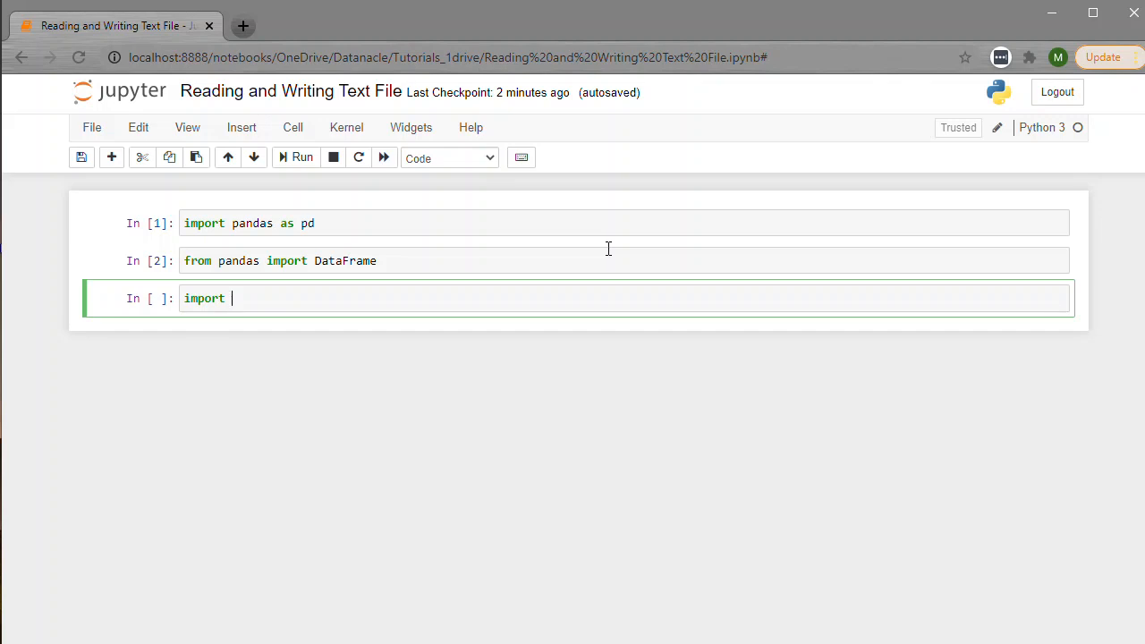
- Run os.getcwd() and os.listdir() to show the working directory and its files, including personal_income.csv
text(os.)
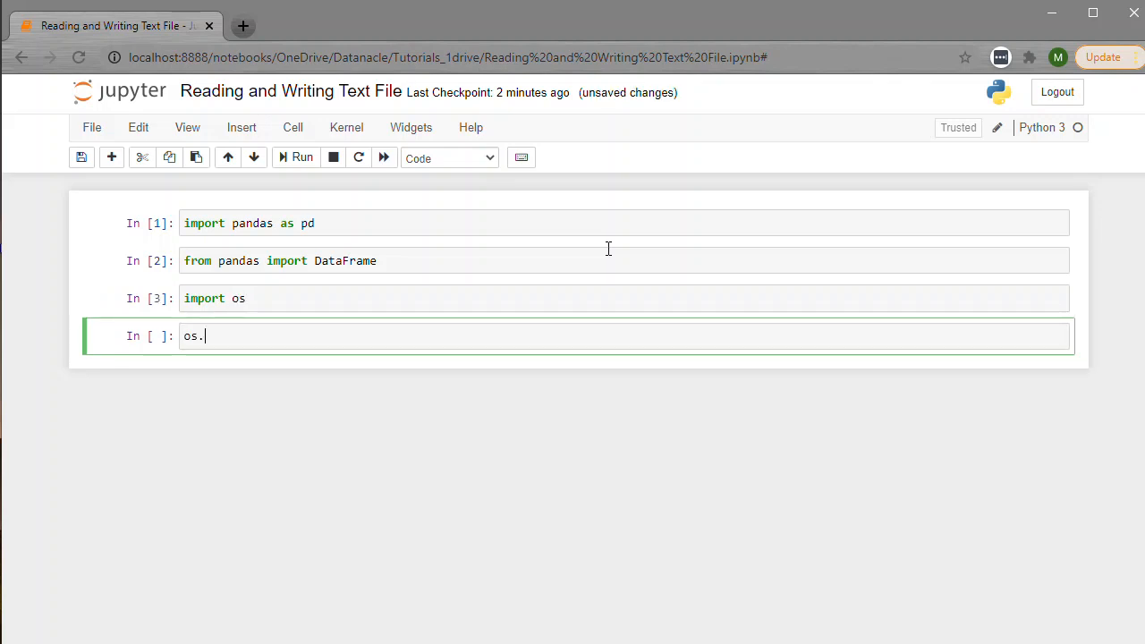
text(get)
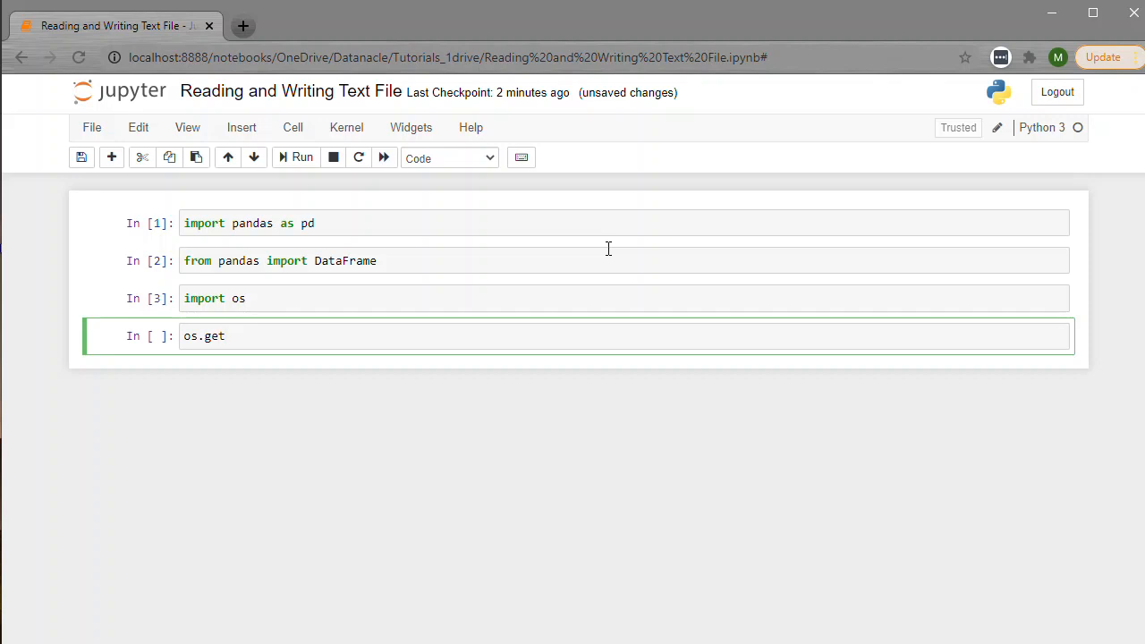
text(cwd()
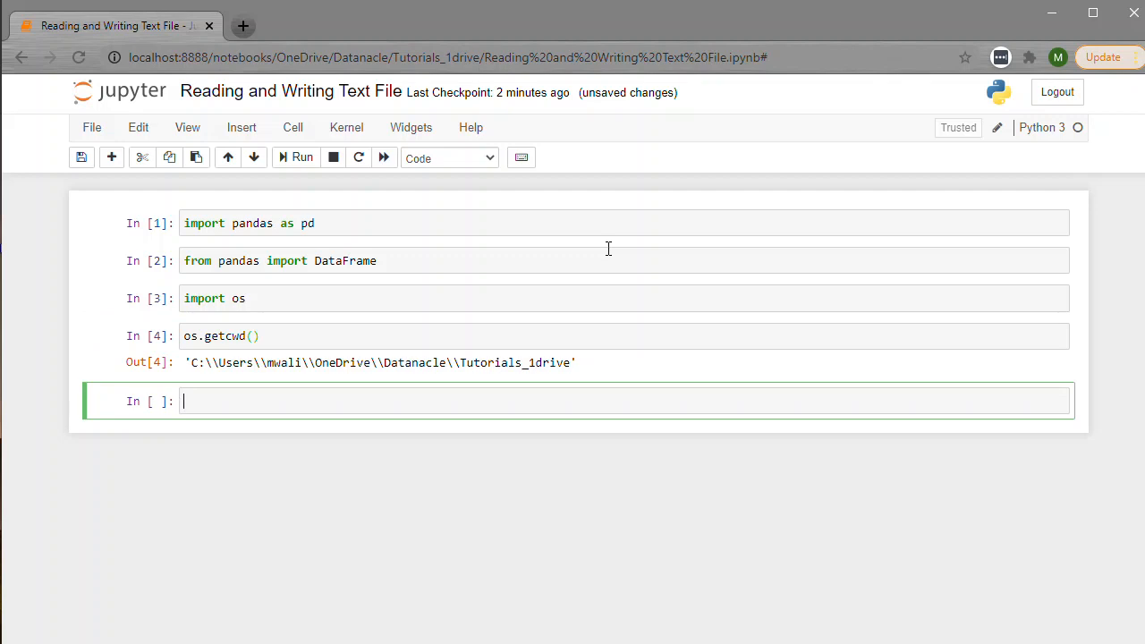
text(os.)
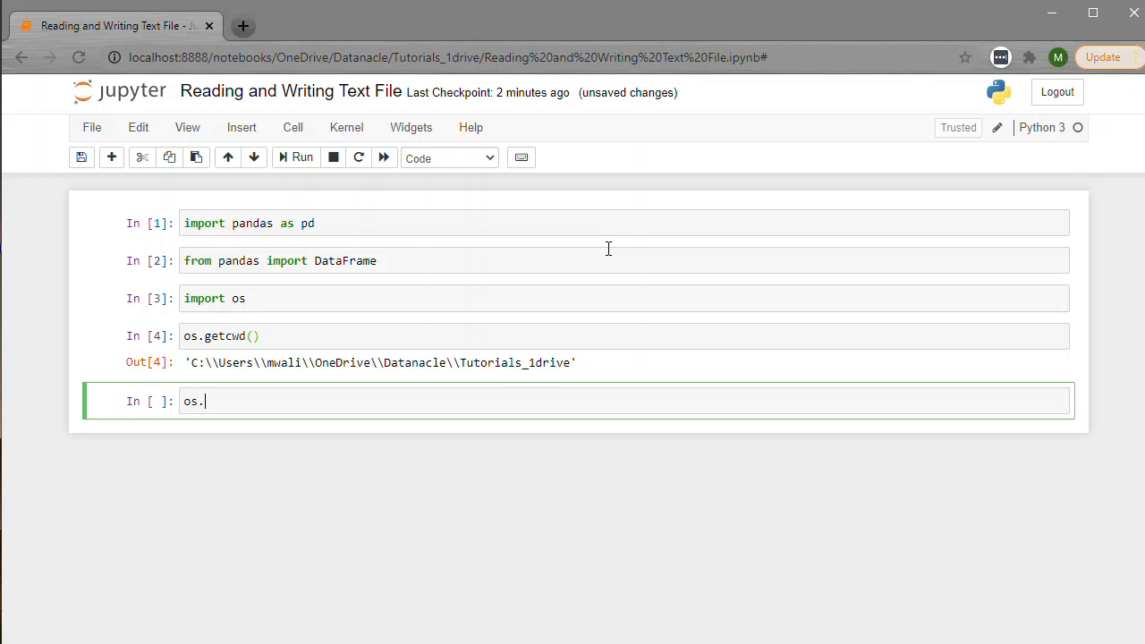
text(listdir)
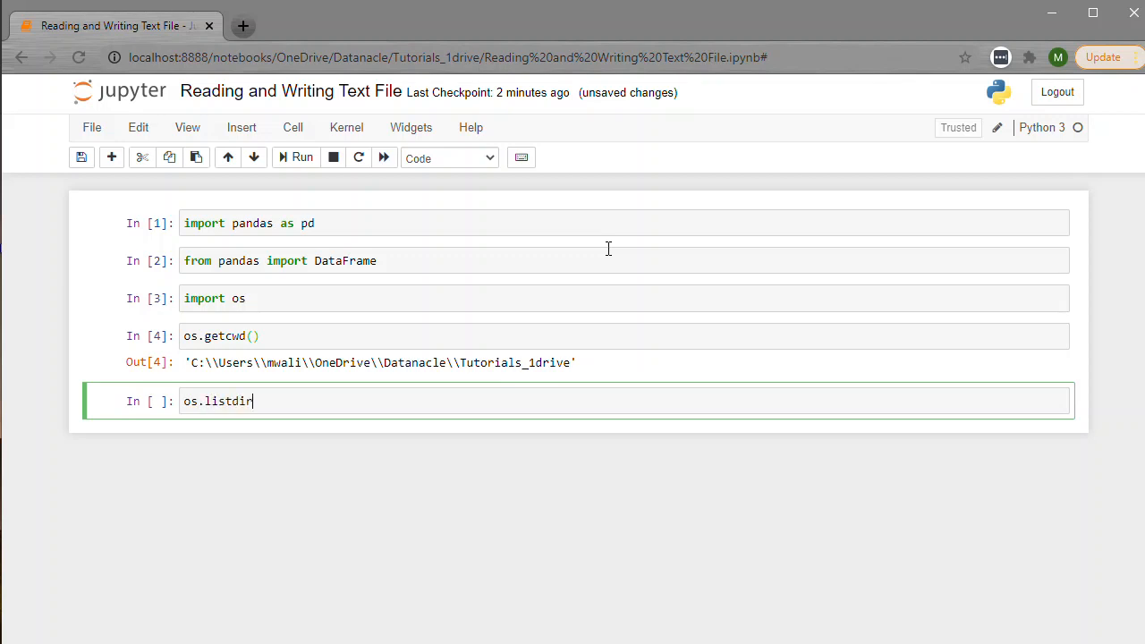
text(())
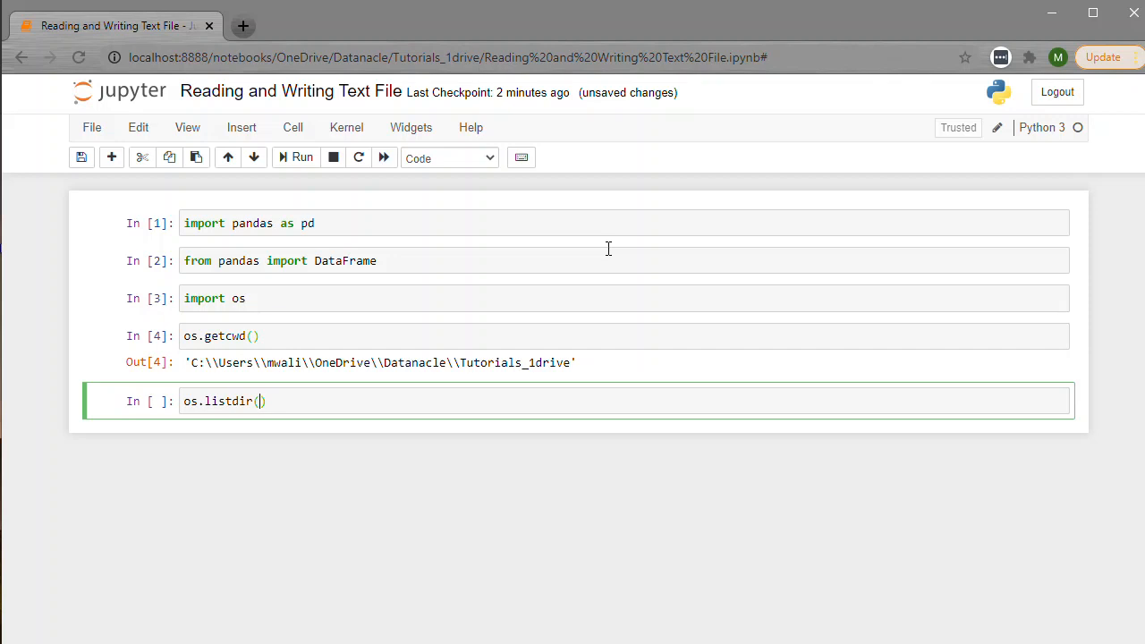
click(293, 157)
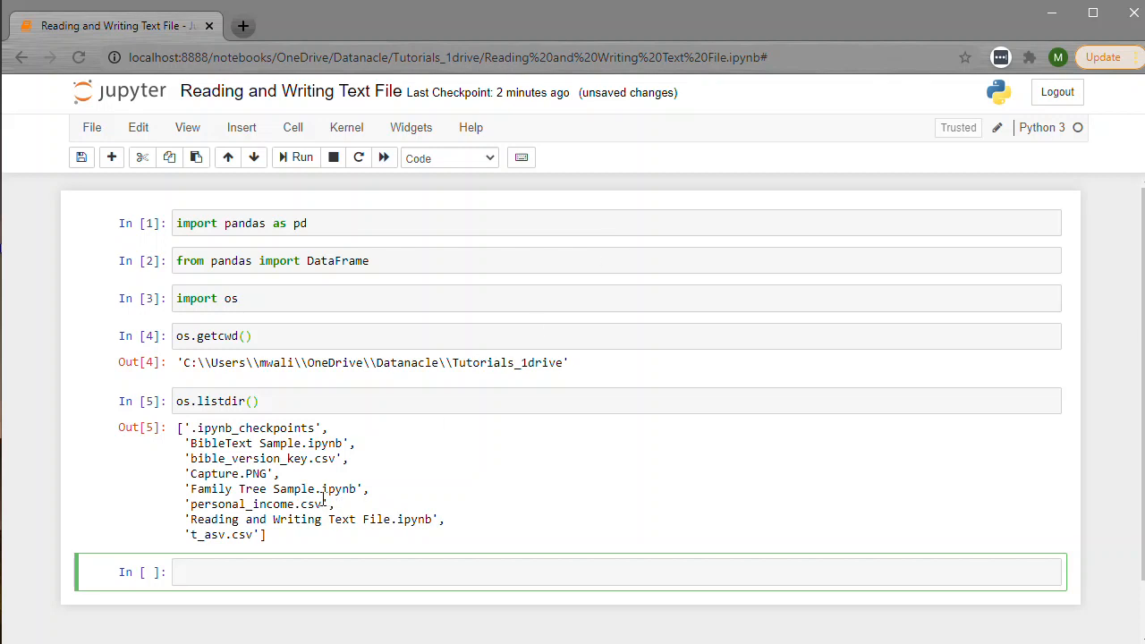
- Run dframe = pd.read_csv('personal_income.csv') to load the CSV into a DataFrame
double_click(260, 505)
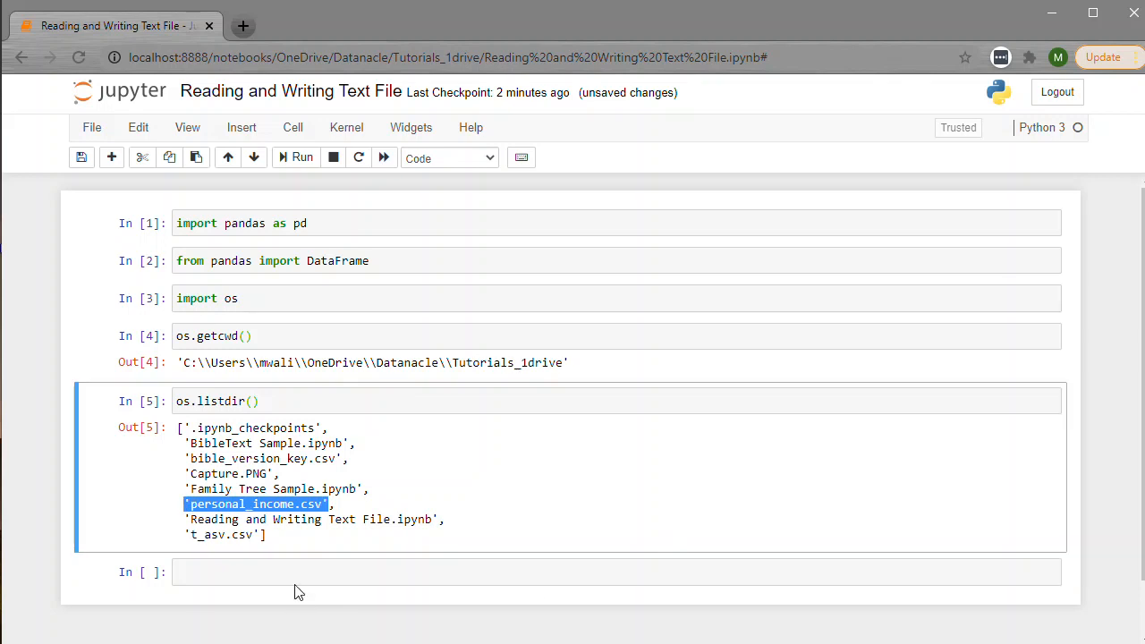
click(325, 572)
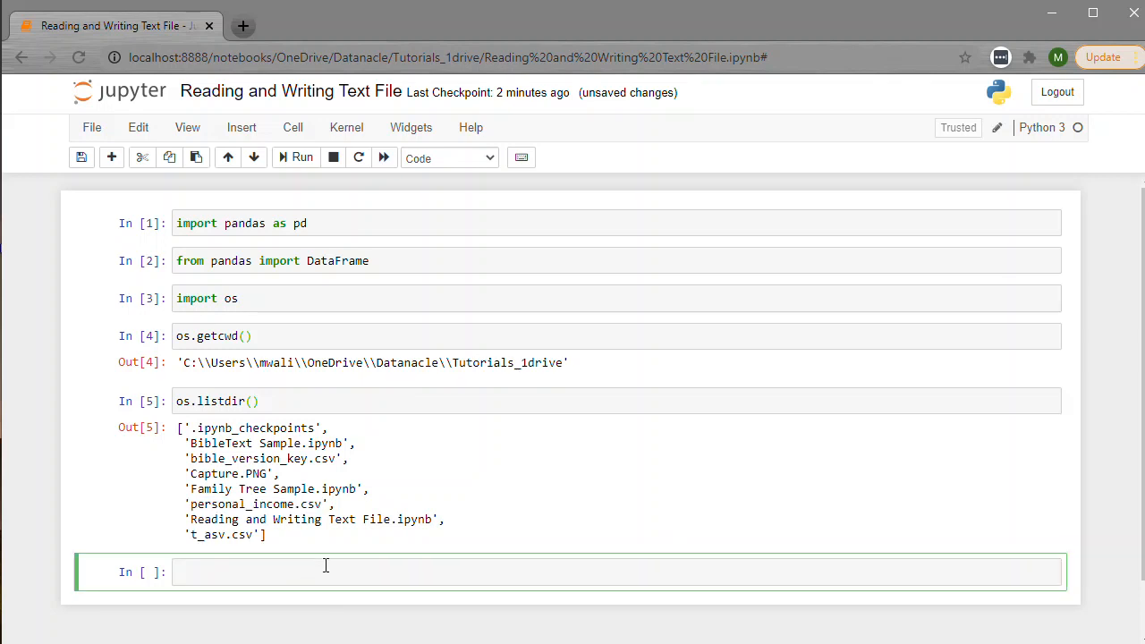
text(dframe =)
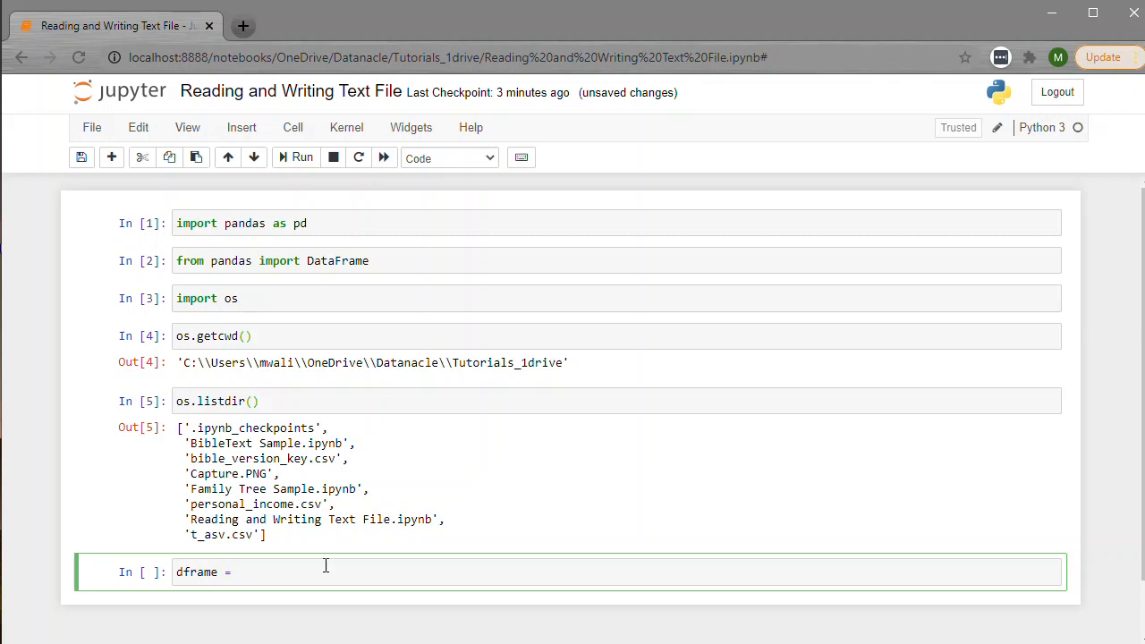
text(pd.)
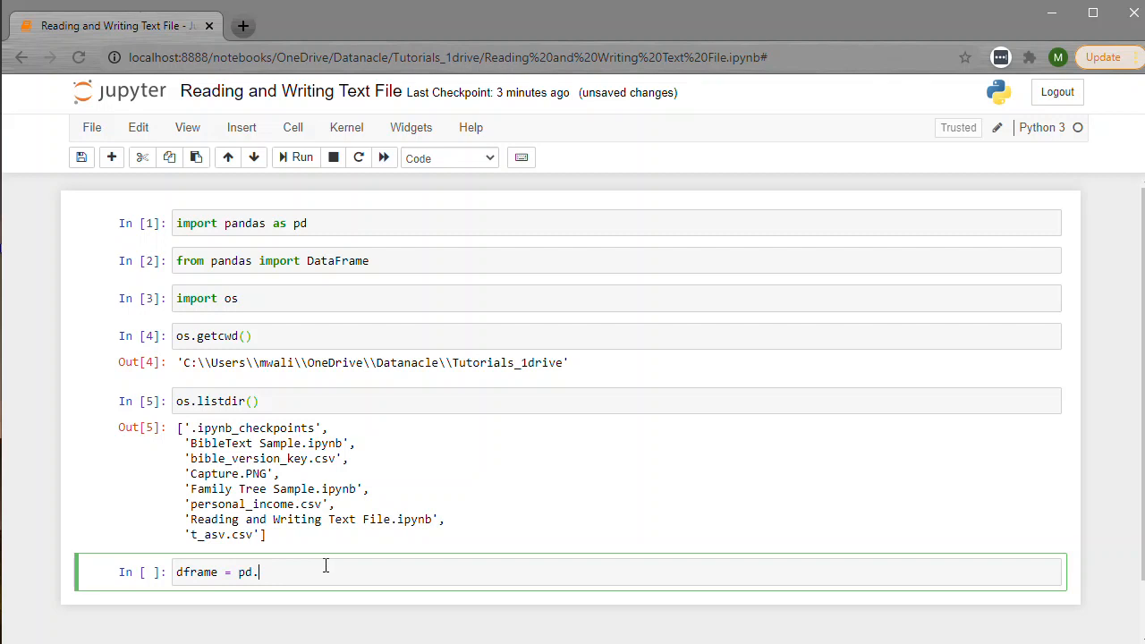
text(read)
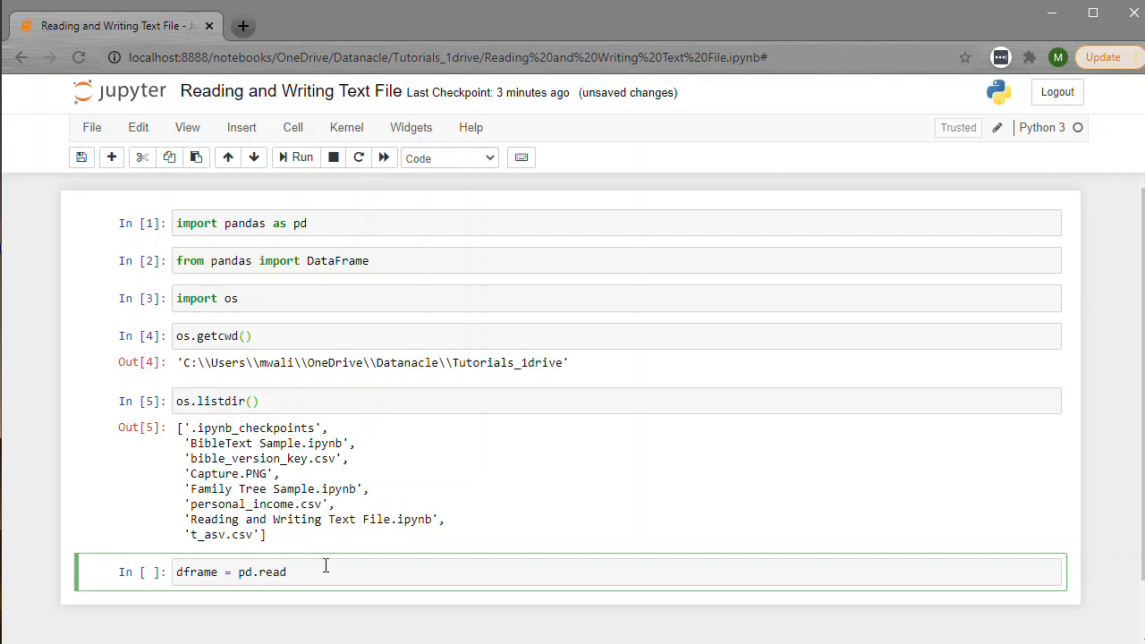
text(_csv)
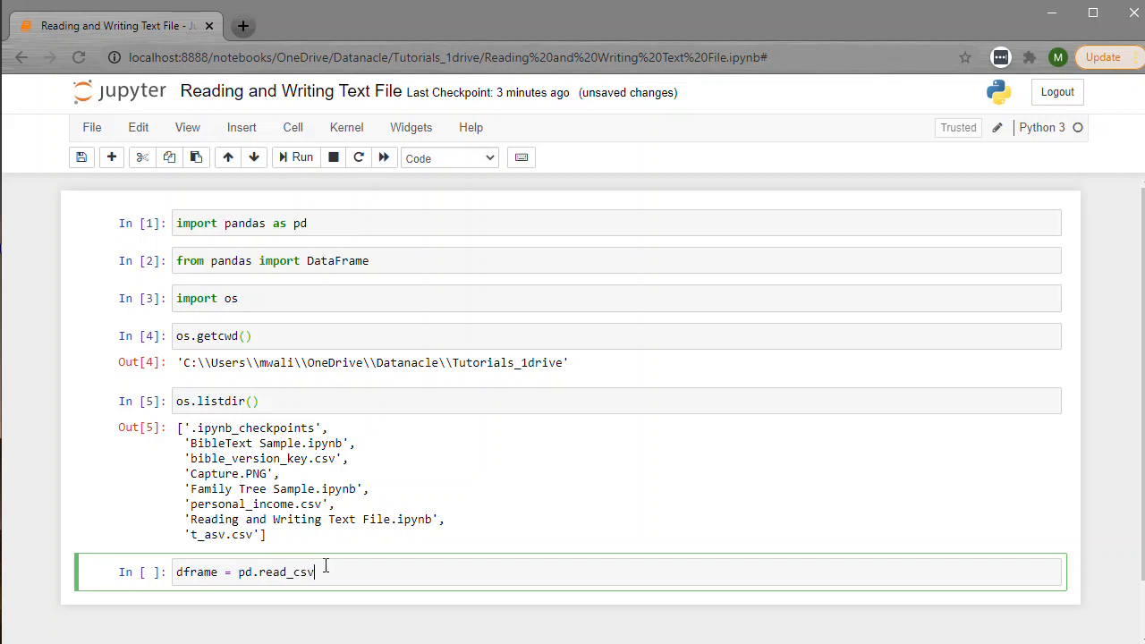
text(('personal_income.csv'))
text(df)
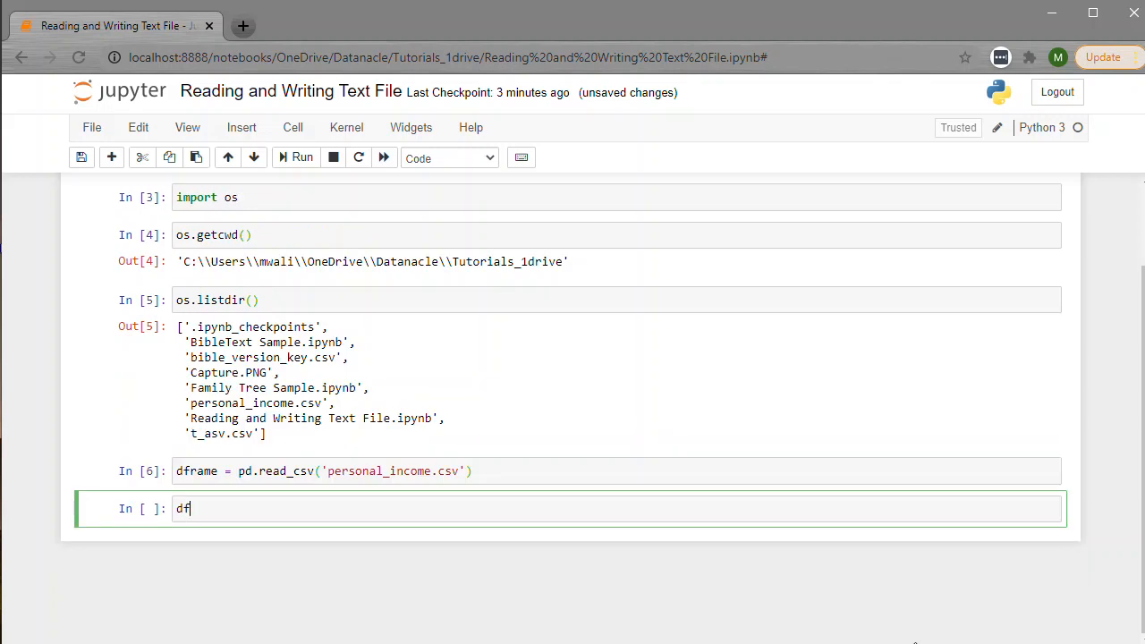
- Run dframe to display the table of GeoName, Description and quarterly 2020 income columns
text(rame)
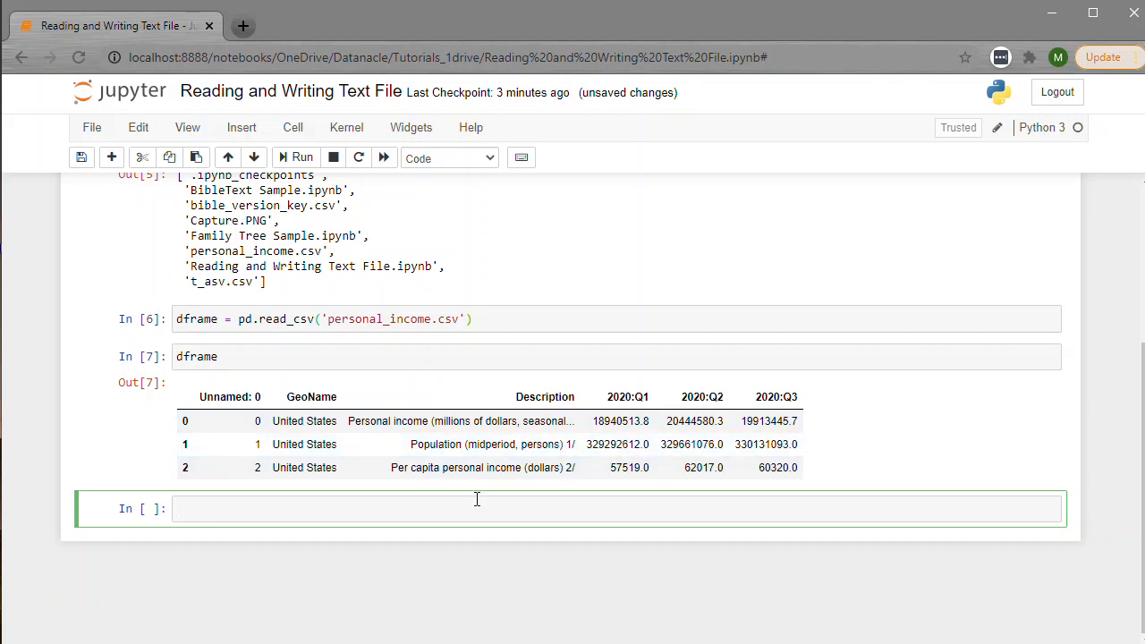
mouse_move(461, 494)
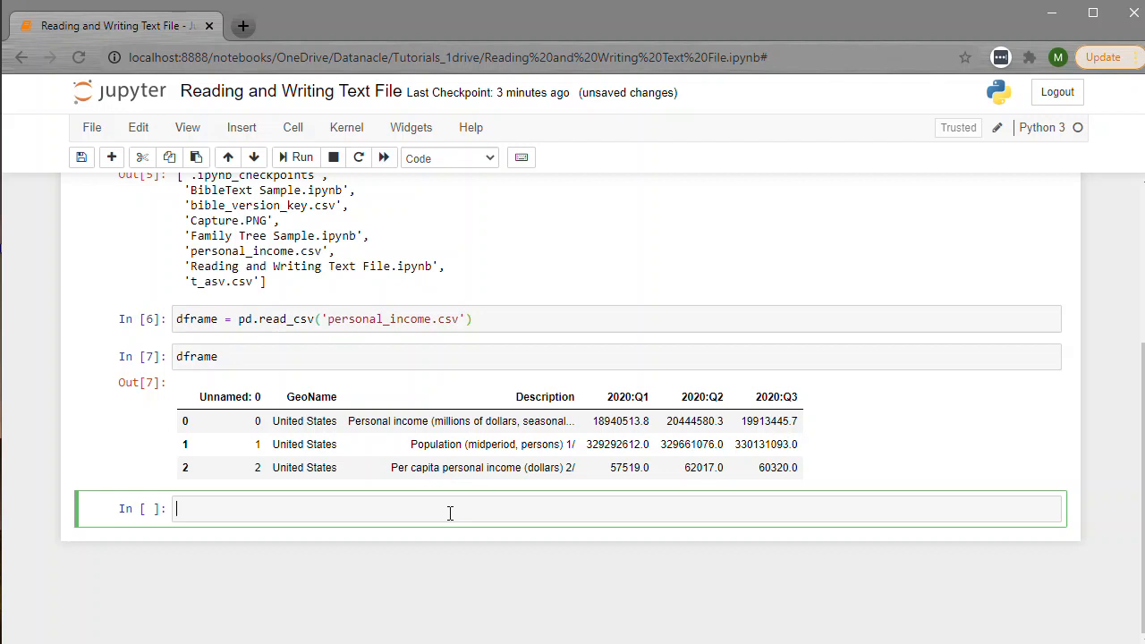
- Run dframe.to_csv('personal_income1.csv') to export the DataFrame to a new CSV file
text(dframe.)
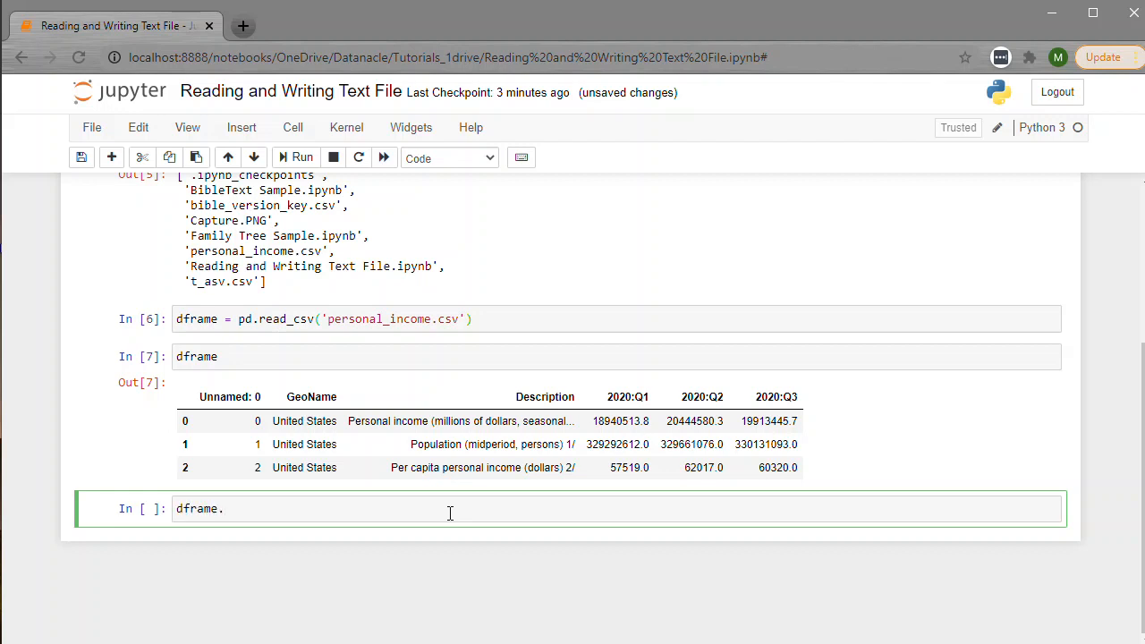
text(to)
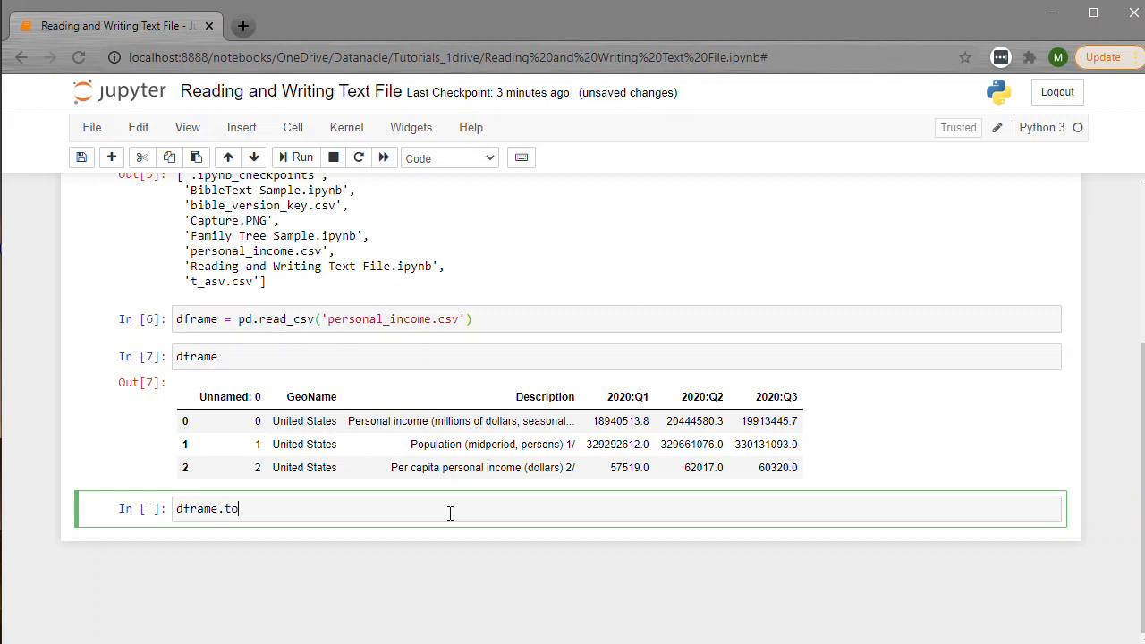
text(_csv())
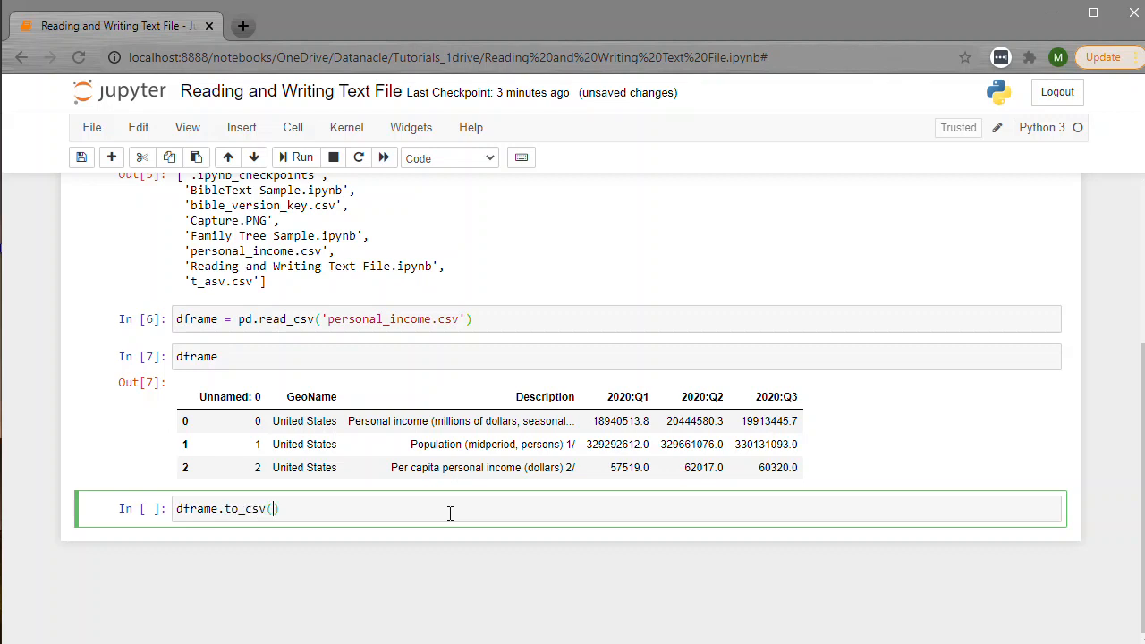
text('personal_income.csv')
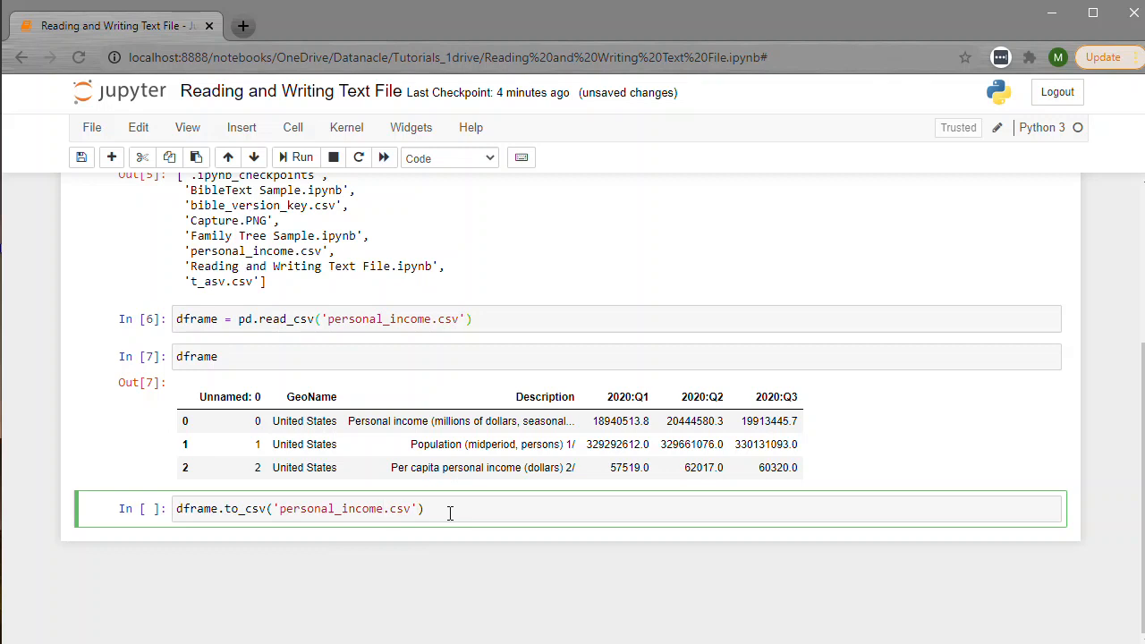
text(1)
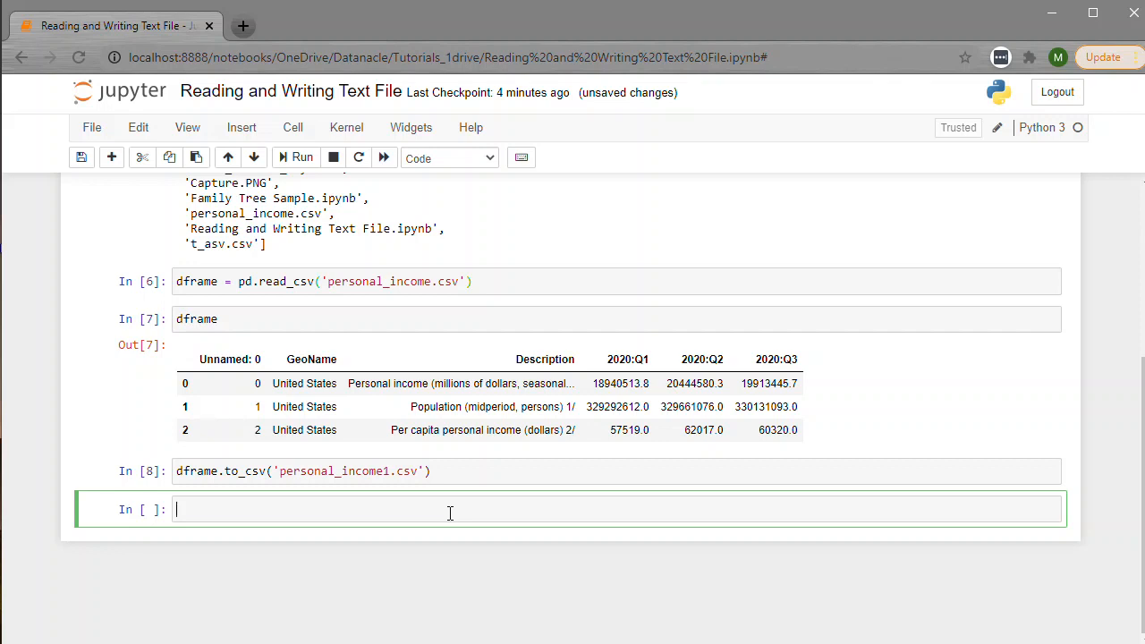
- Run os.listdir() again to confirm personal_income1.csv appears among the files
text(os.)
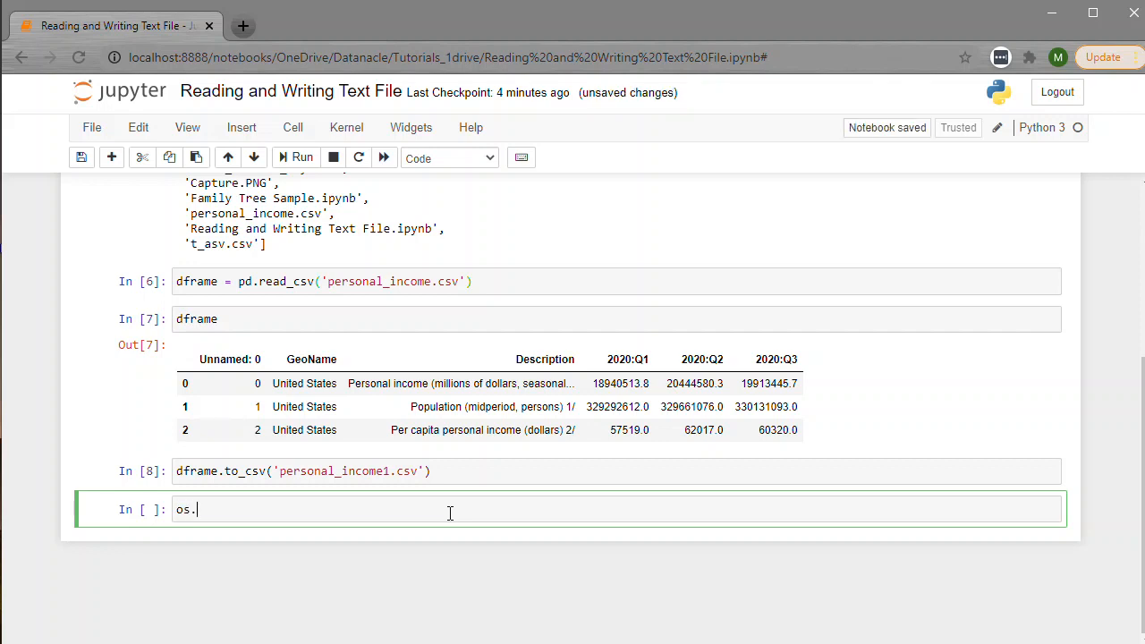
text(listdir()
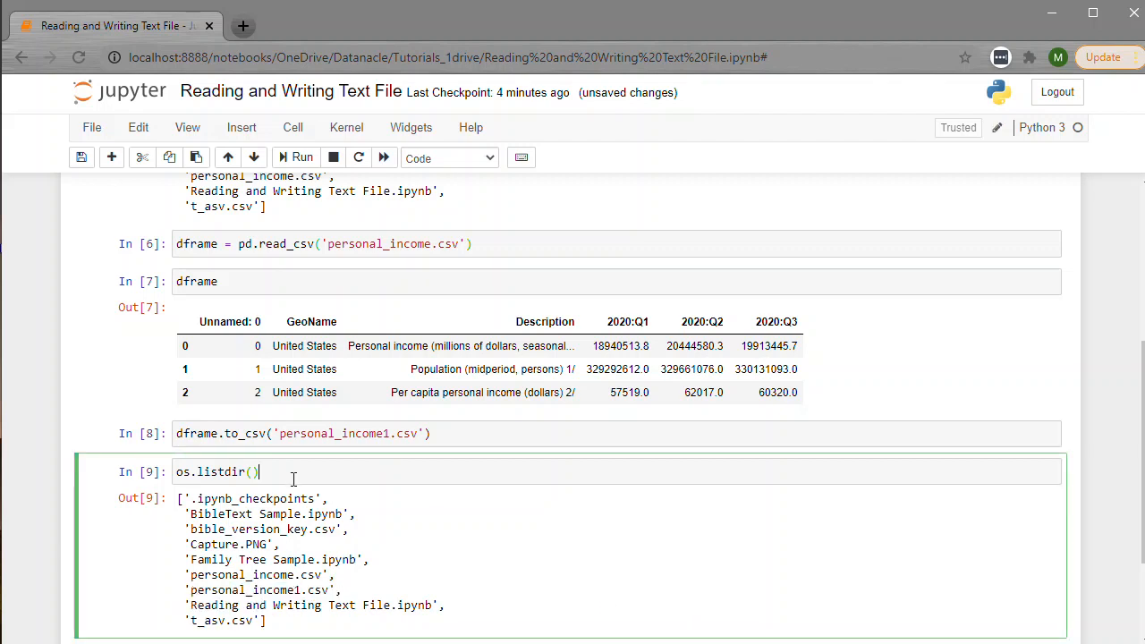
scroll(down, 3)
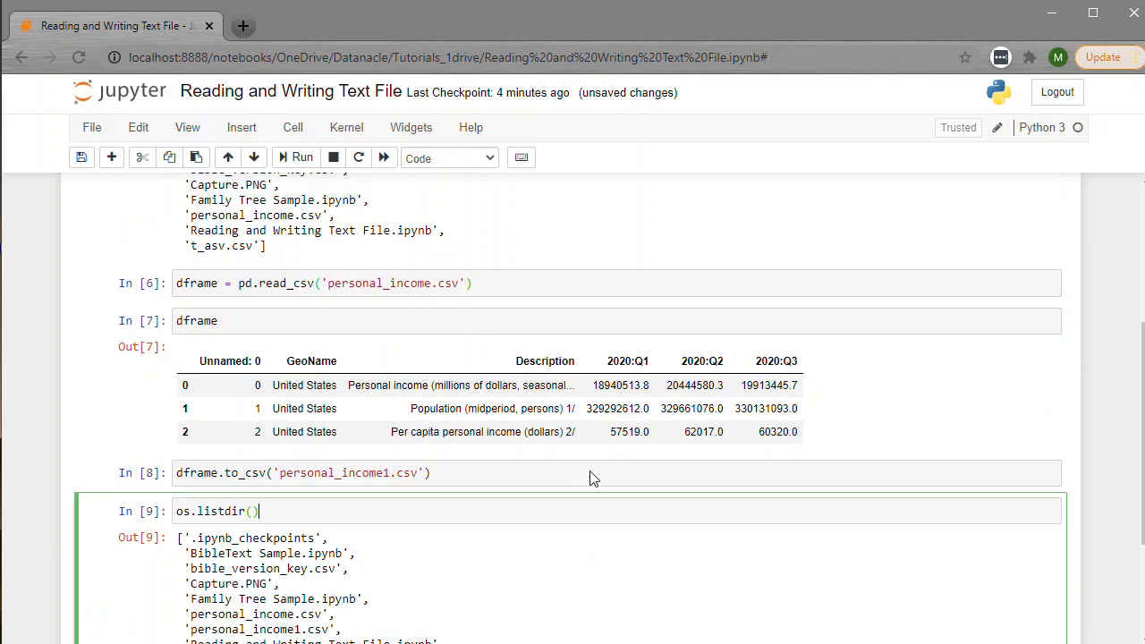
scroll(down, 3)
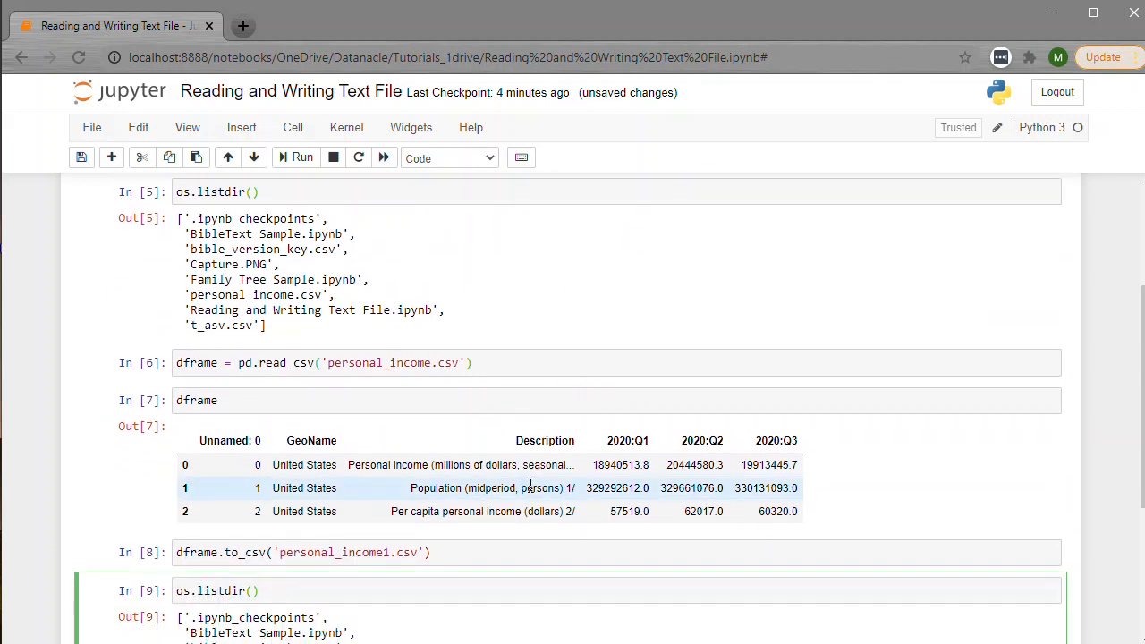
scroll(up, 3)
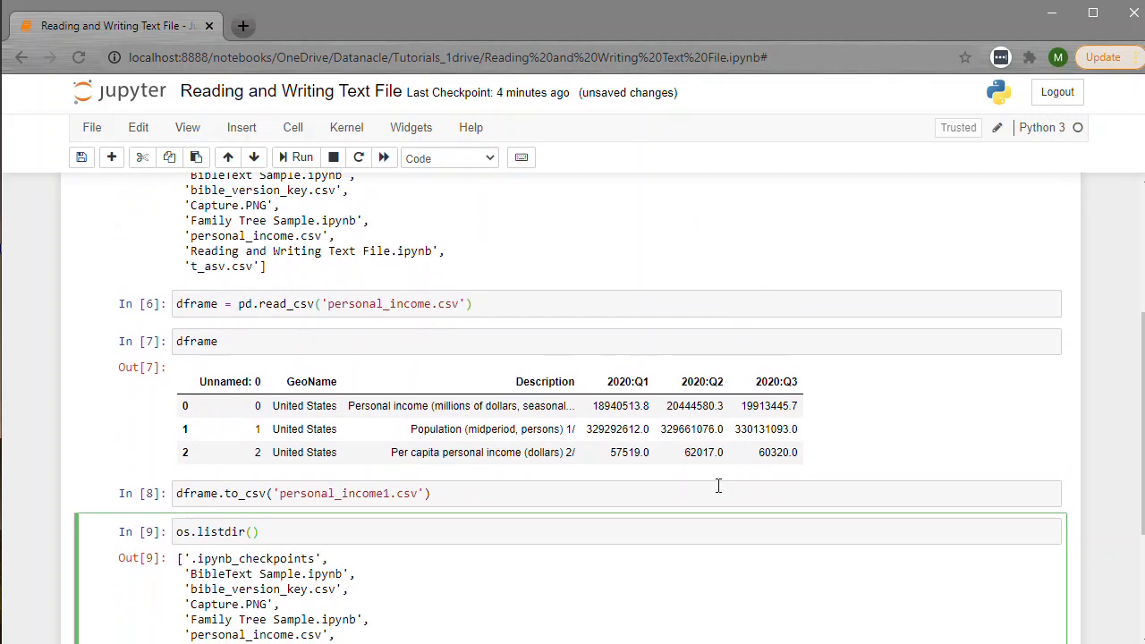
mouse_move(880, 467)
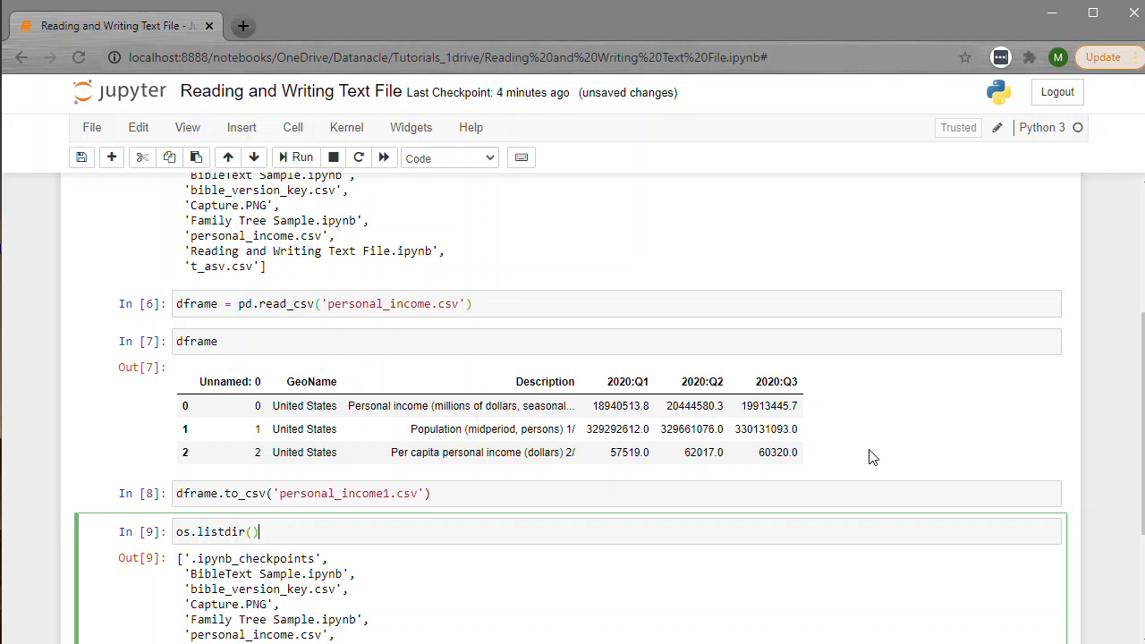
mouse_move(762, 429)
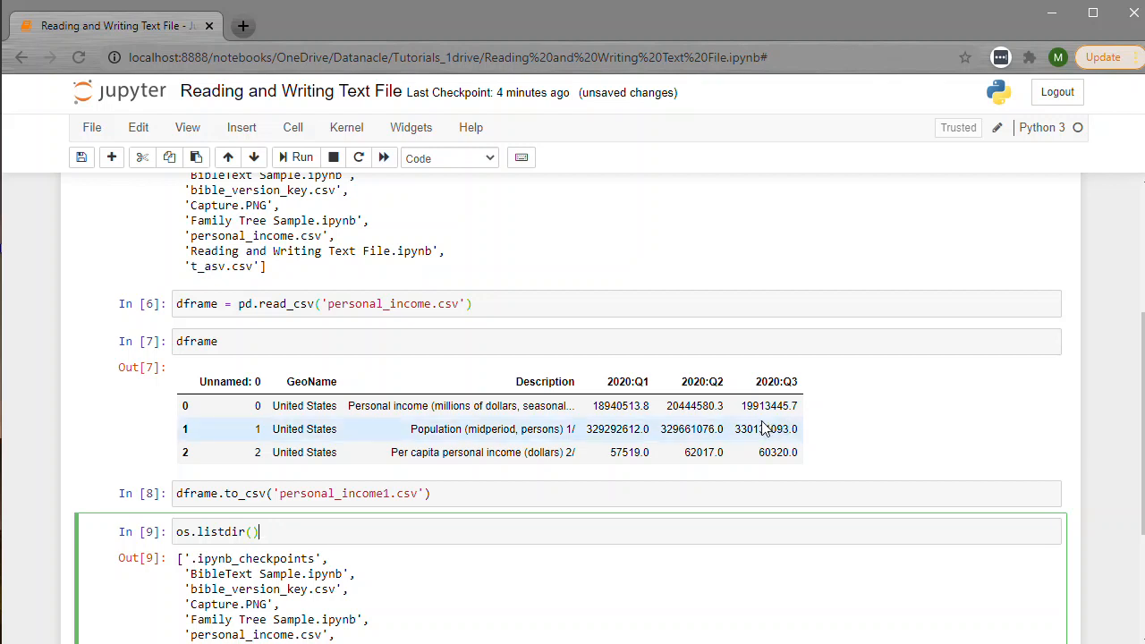
mouse_move(940, 433)
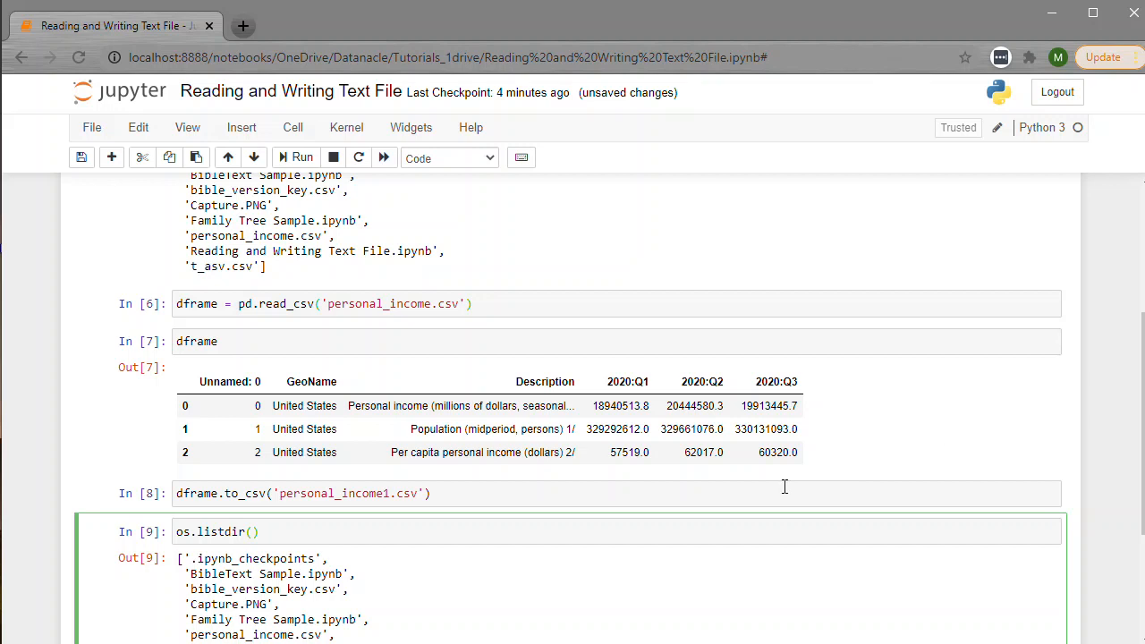
mouse_move(898, 439)
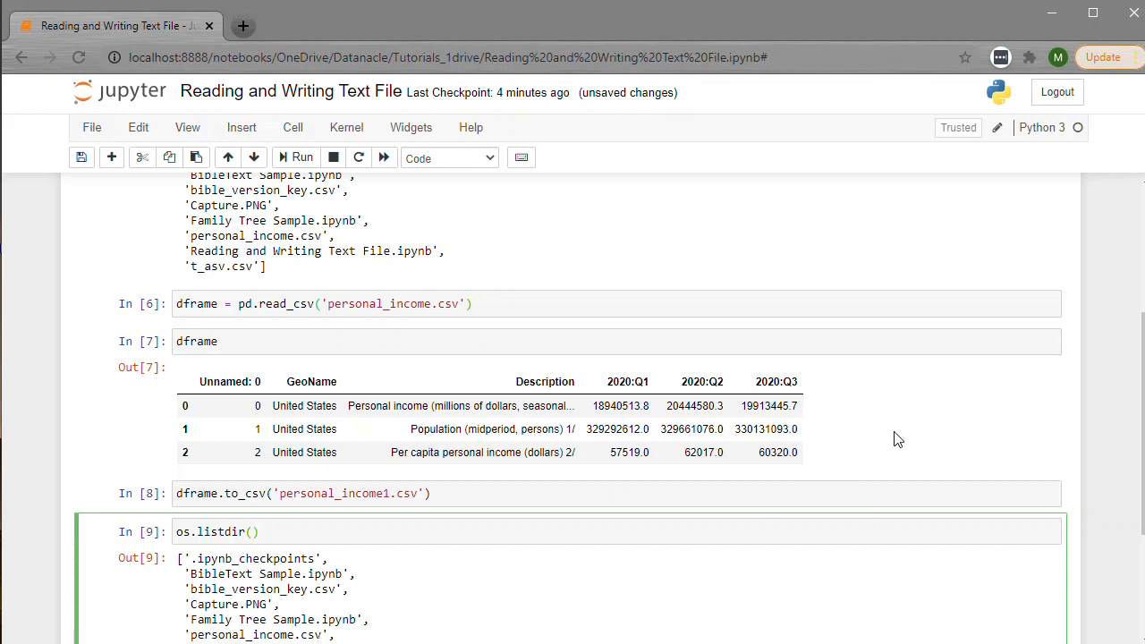